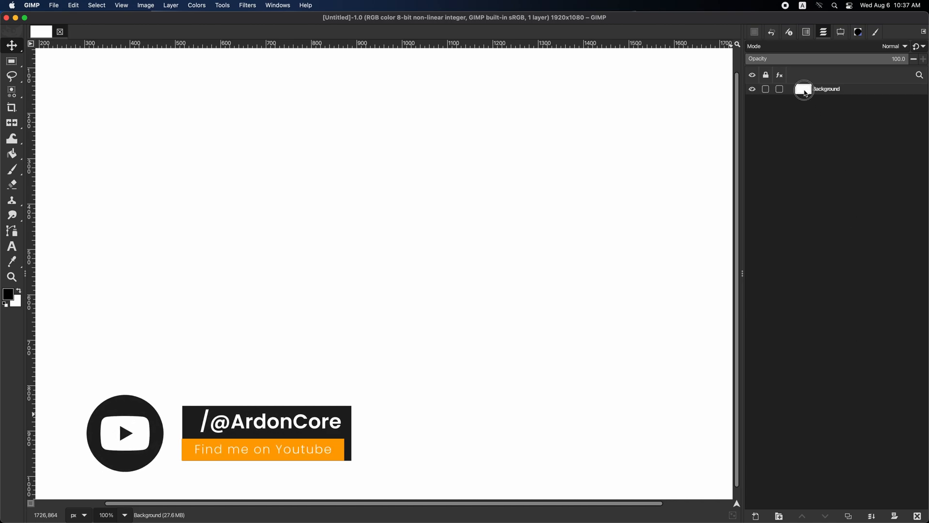
Add a new layer filled with Transparency above the white background.
left_click(580, 508)
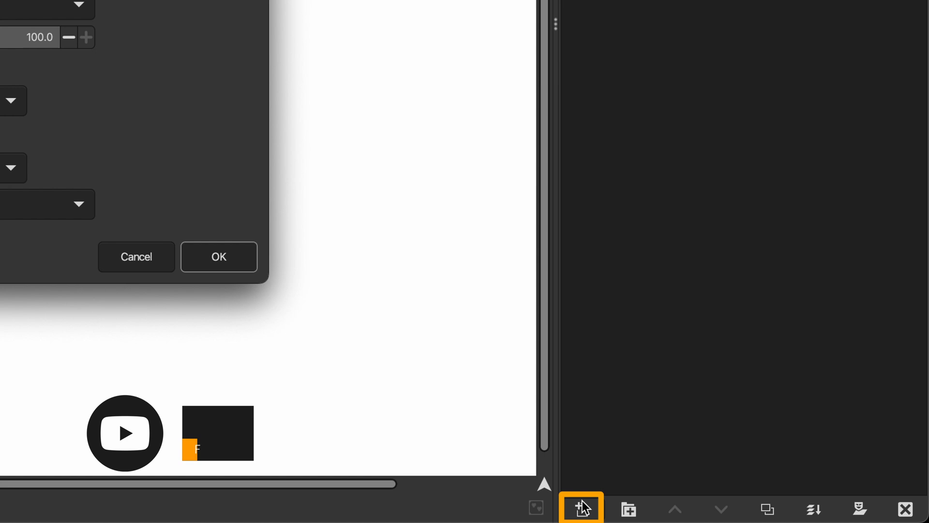
left_click(580, 509)
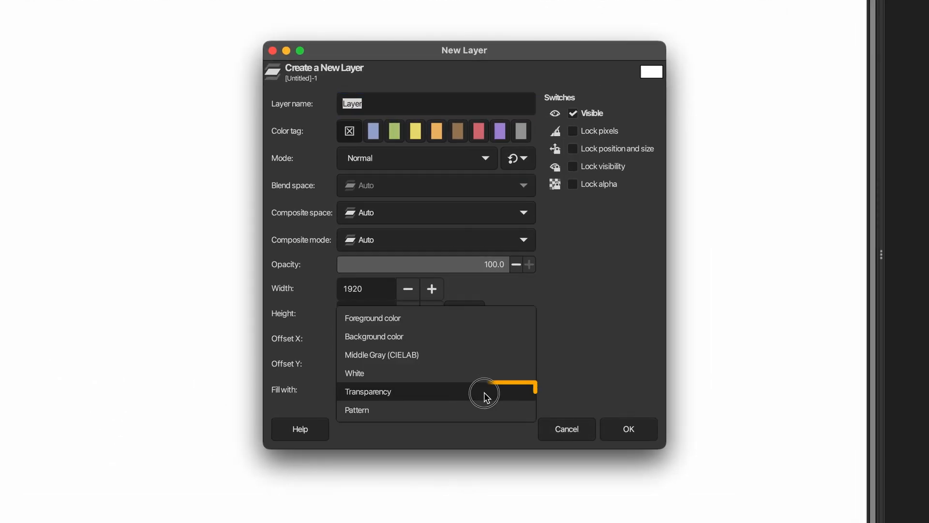
left_click(368, 391)
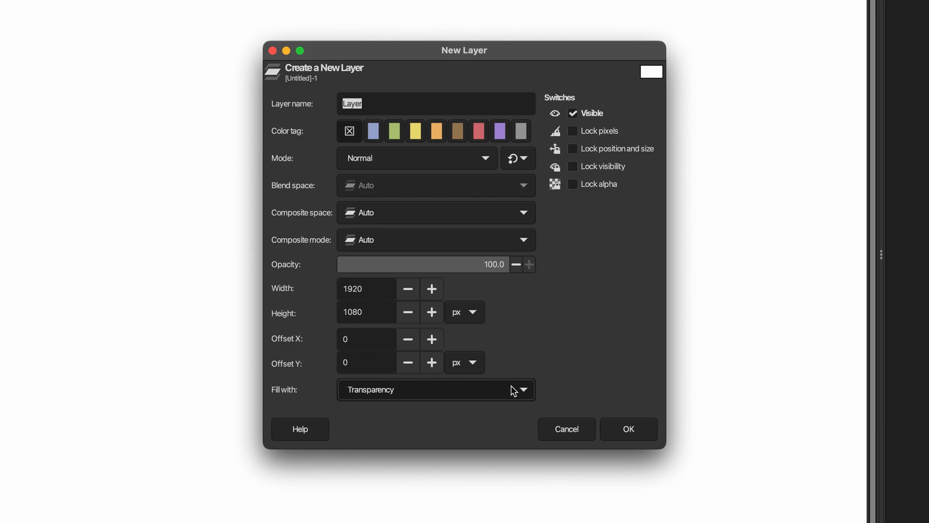
left_click(628, 428)
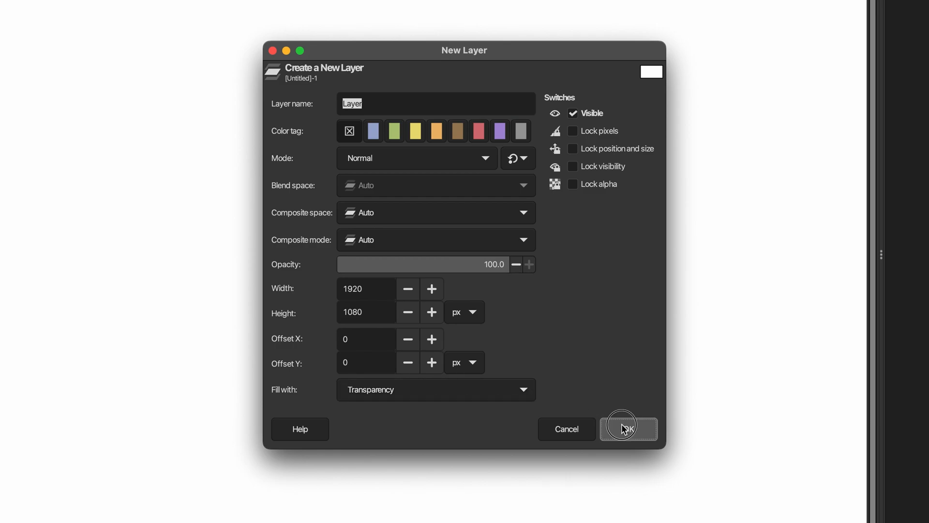
left_click(628, 428)
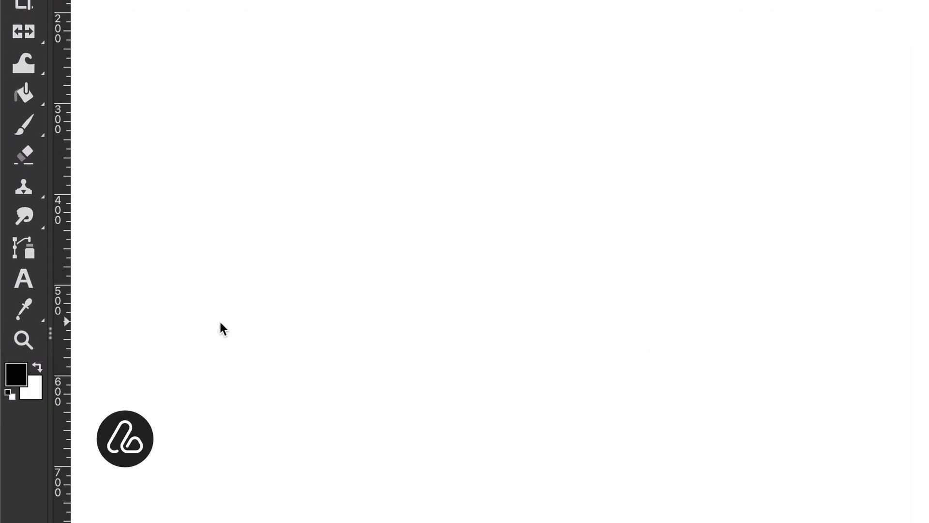
Select the Paths tool and add the Tool Options tab to the dock.
left_click(24, 248)
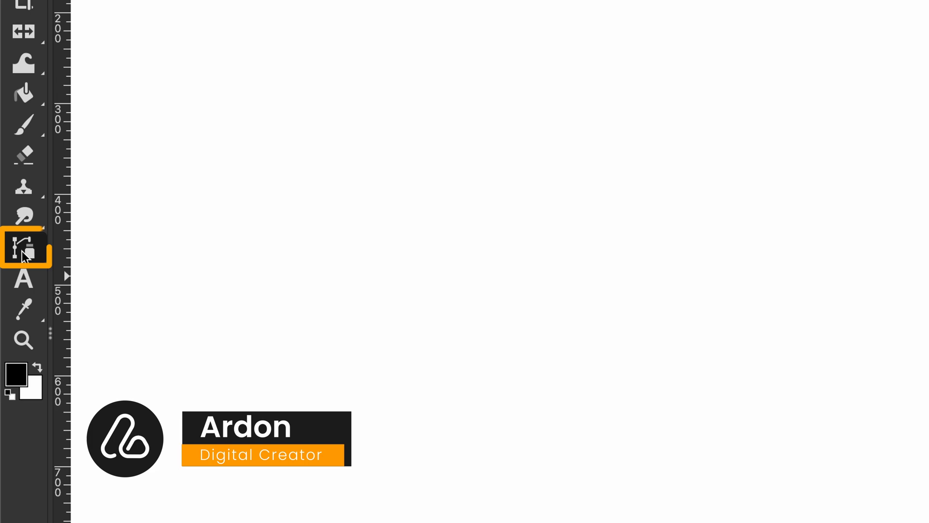
mouse_move(24, 245)
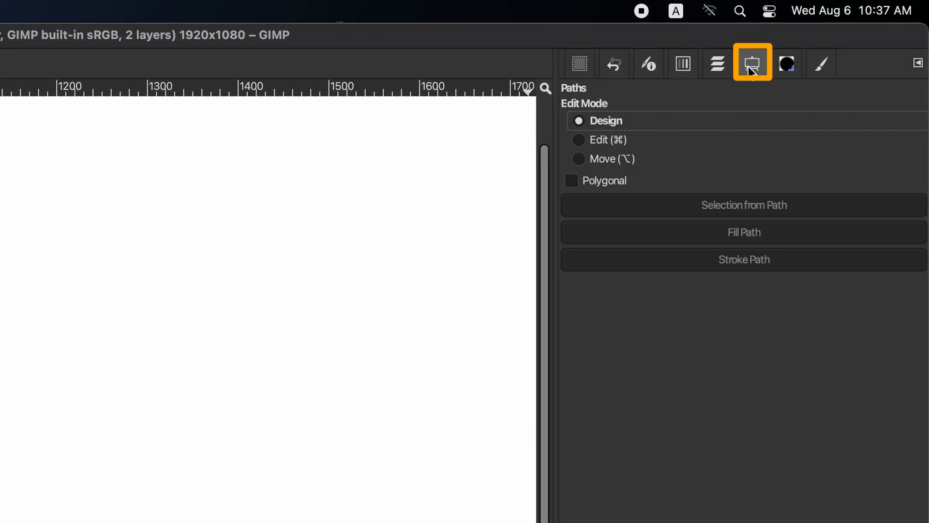
mouse_move(916, 63)
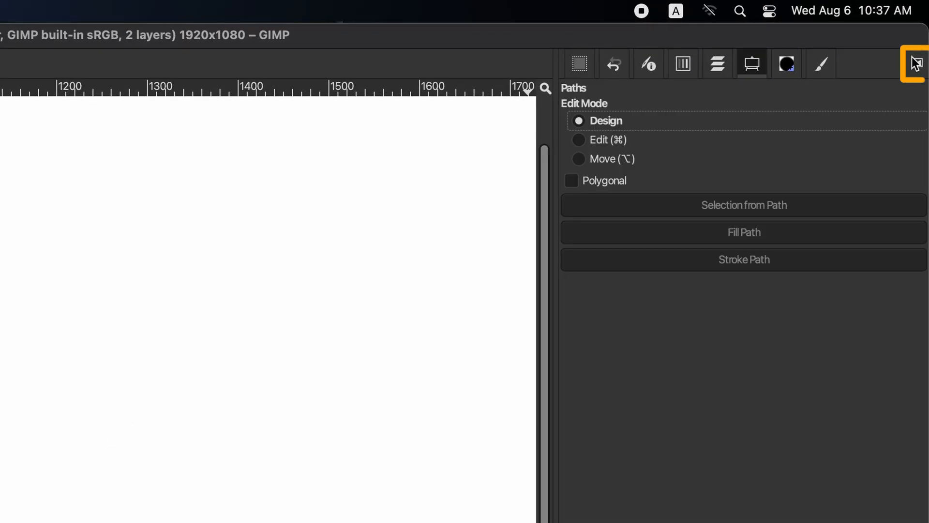
left_click(915, 63)
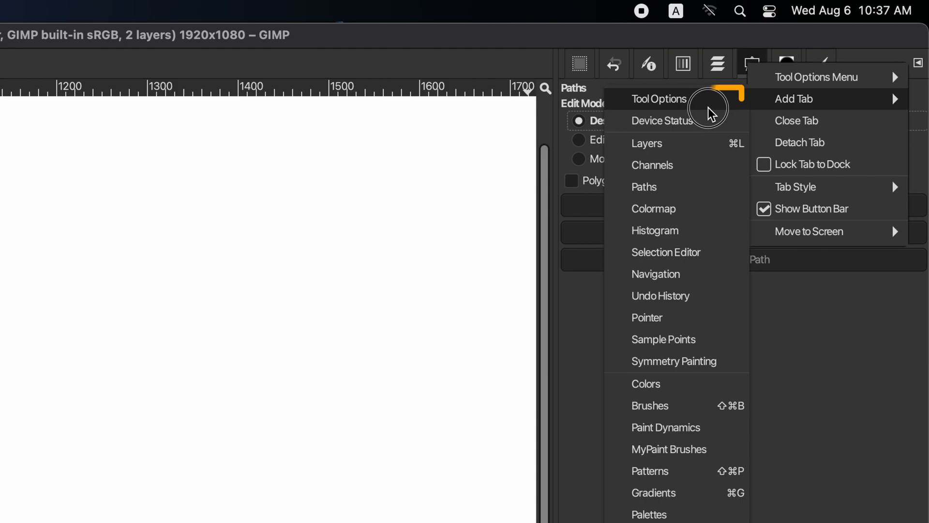
left_click(659, 98)
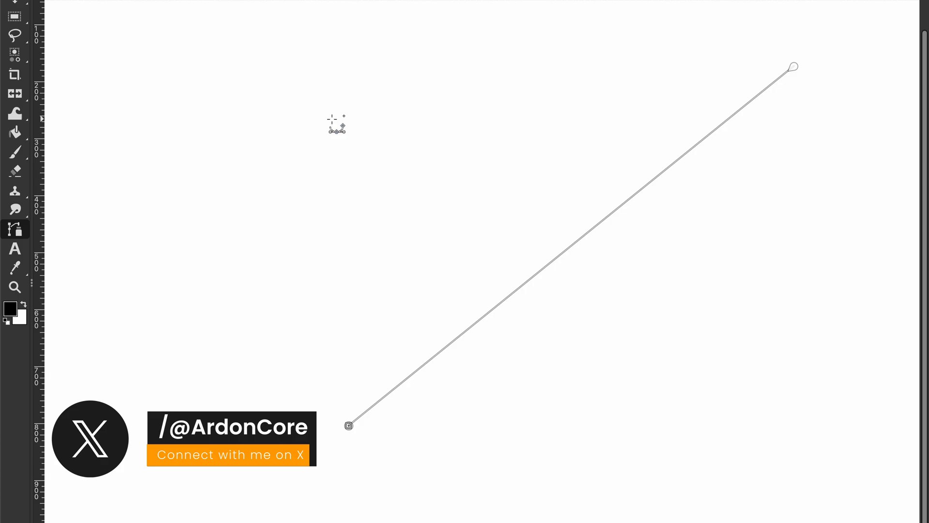
Drag a path segment to add a curved segment to the open path.
left_click_drag(332, 118, 372, 82)
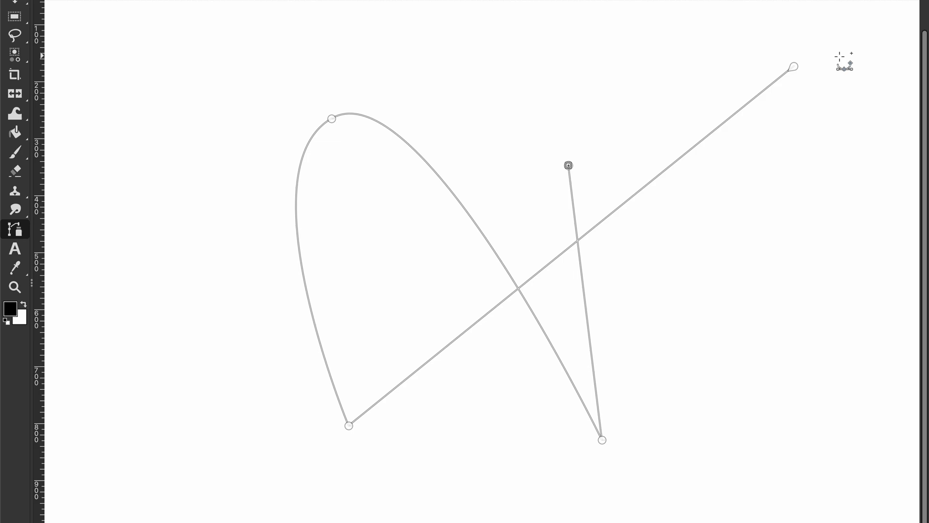
mouse_move(797, 68)
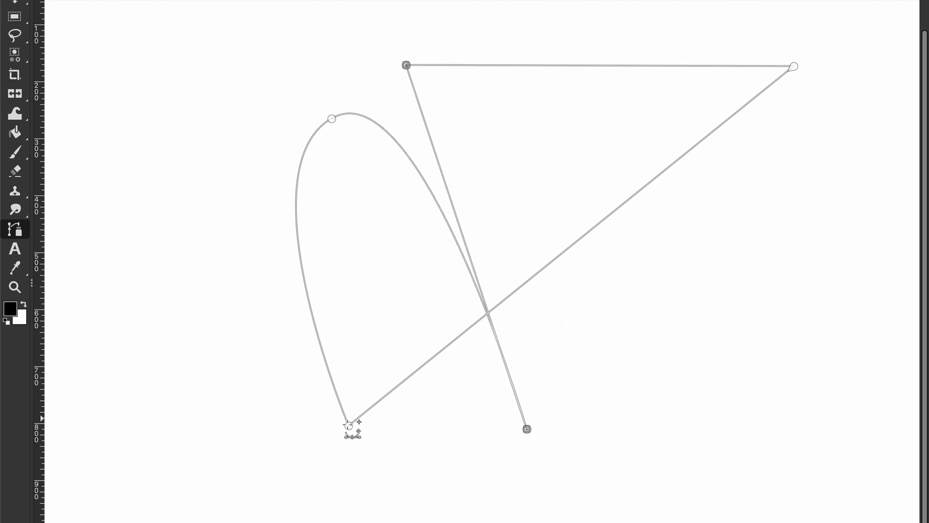
Delete the lower-left anchor, leaving a three-sided straight triangle.
right_click(348, 427)
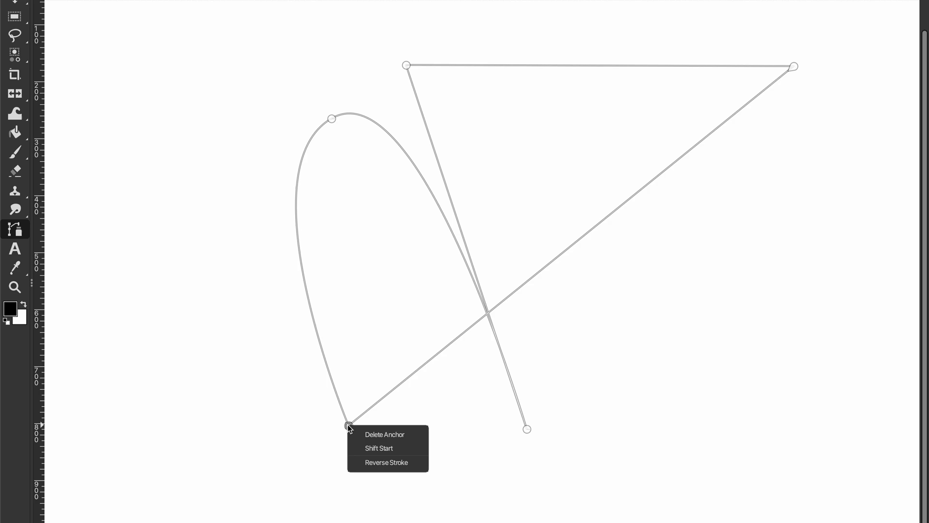
left_click(384, 434)
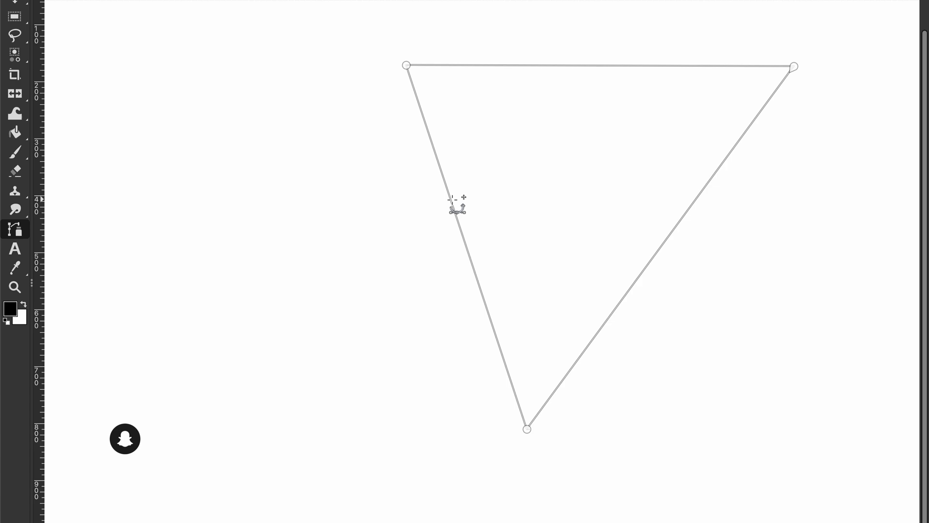
Curve the triangle's top edge into a gentle bow.
left_click(451, 200)
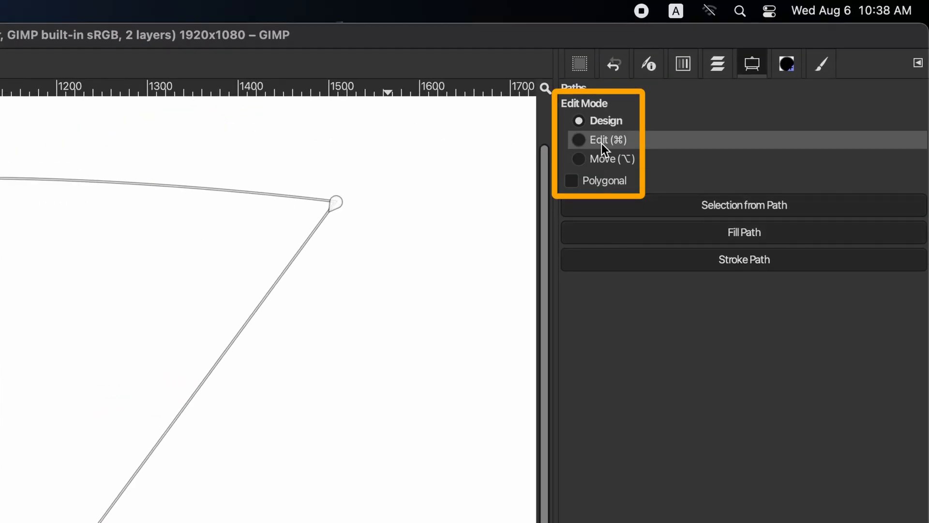
Switch the Paths tool to Edit mode to reshape the triangle's sides.
left_click(579, 139)
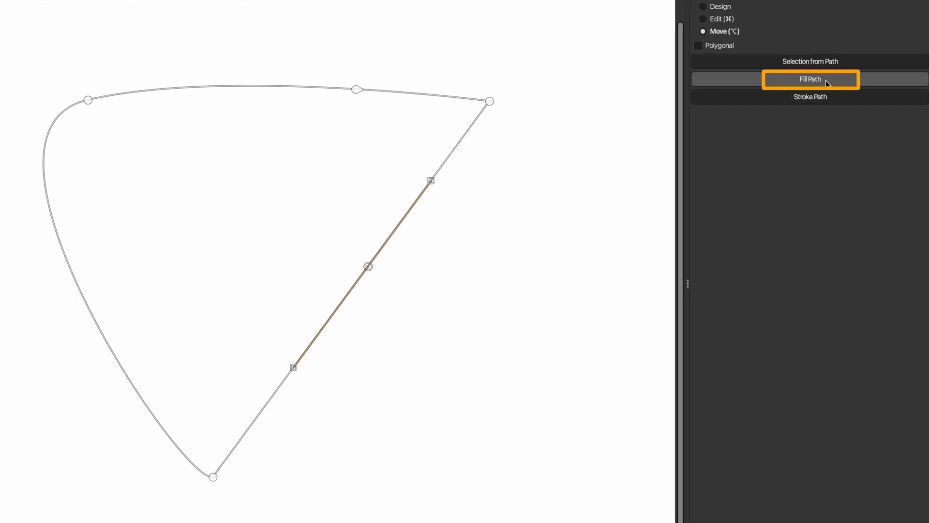
Fill the path with the foreground colour, antialiasing on.
left_click(811, 79)
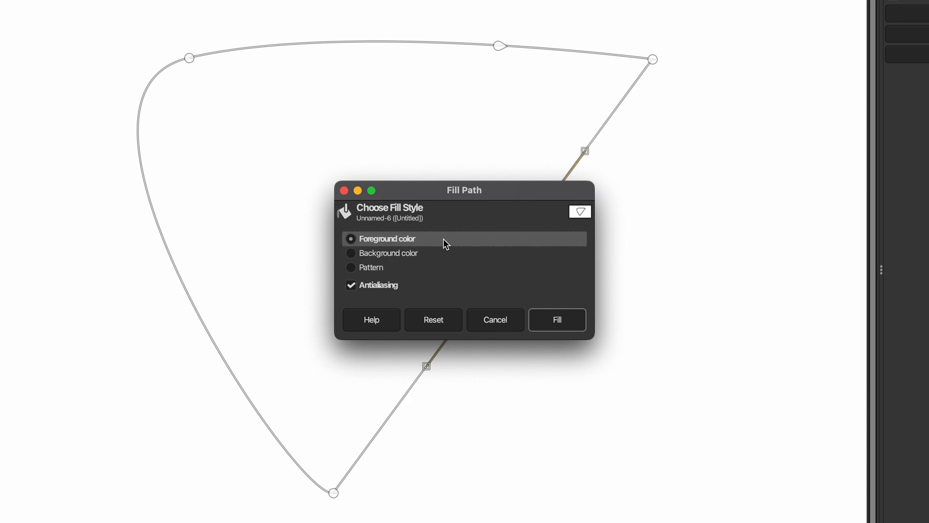
left_click(556, 320)
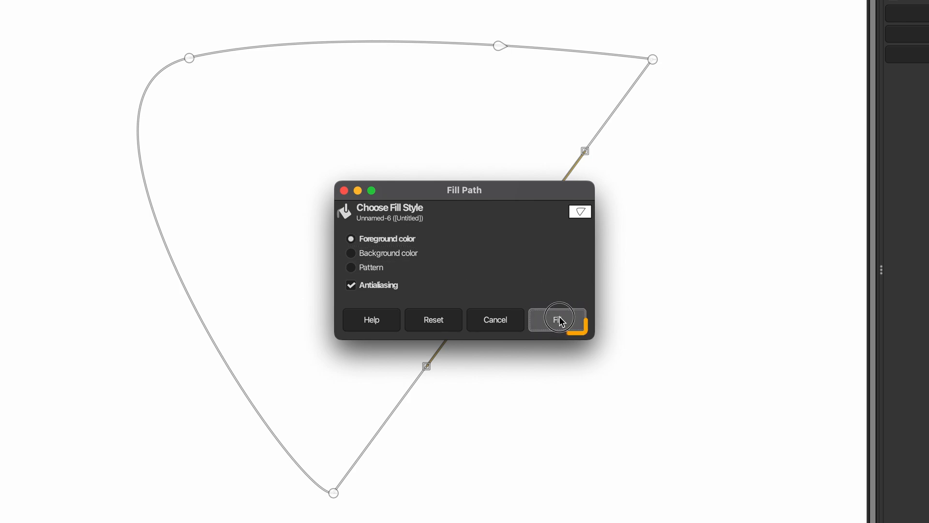
left_click(557, 319)
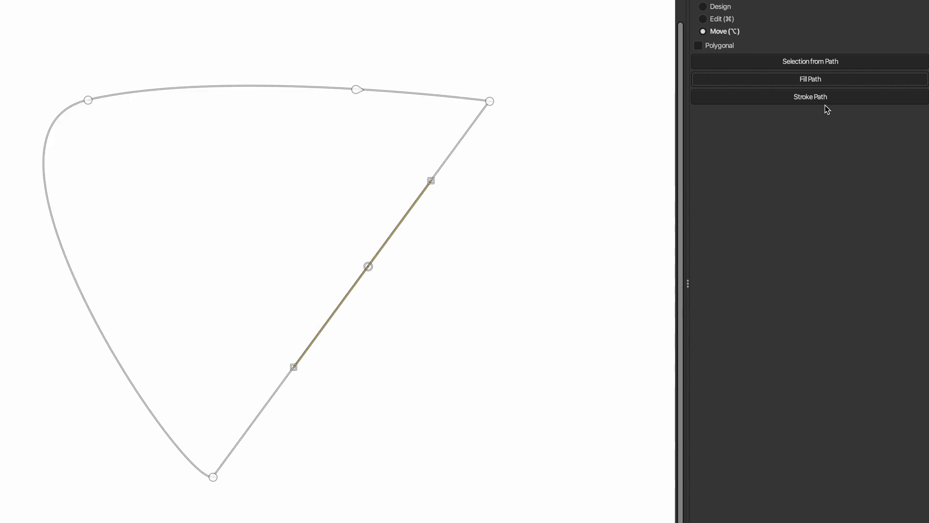
Stroke the path with a 10 px foreground-colour line with round caps.
left_click(809, 96)
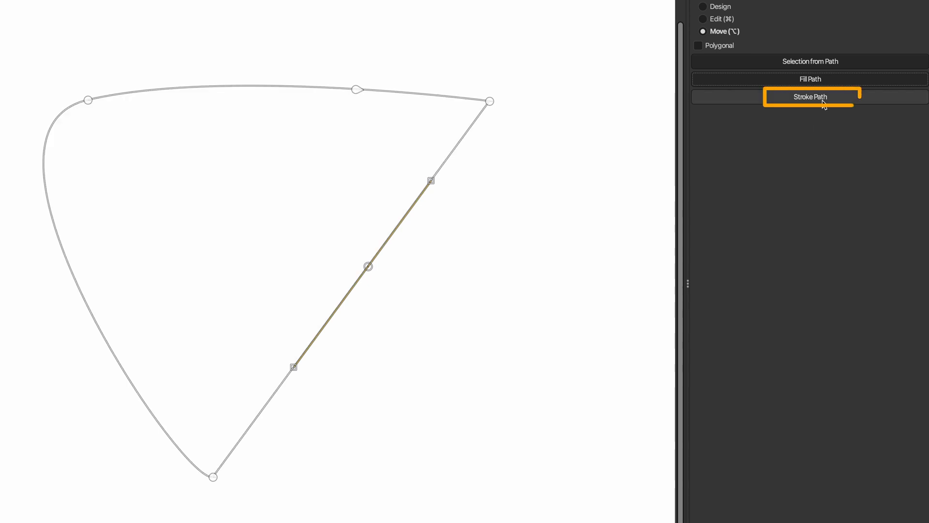
left_click(809, 97)
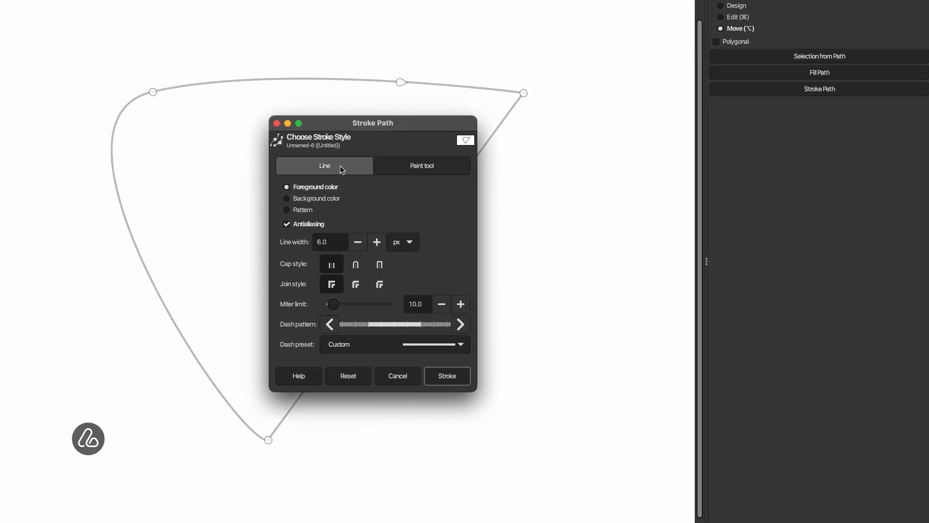
mouse_move(329, 191)
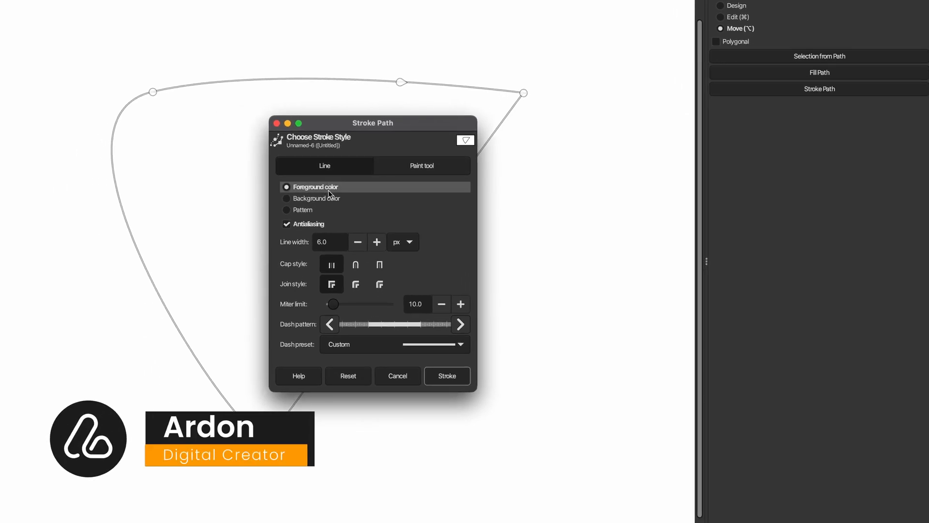
left_click(377, 242)
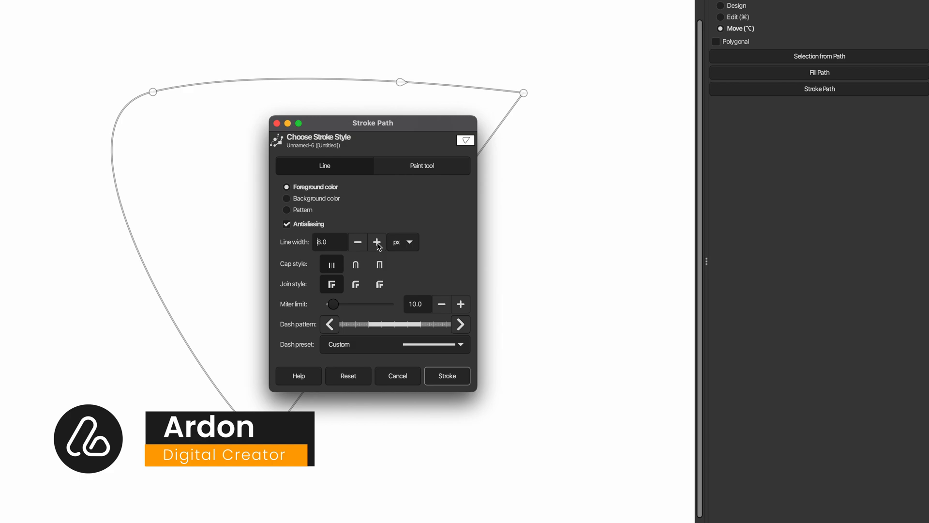
left_click(376, 242)
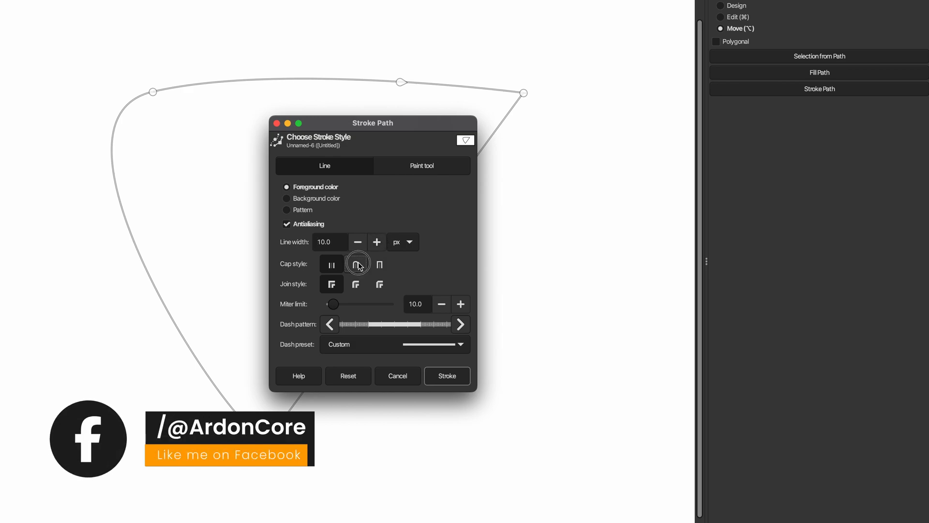
left_click(460, 344)
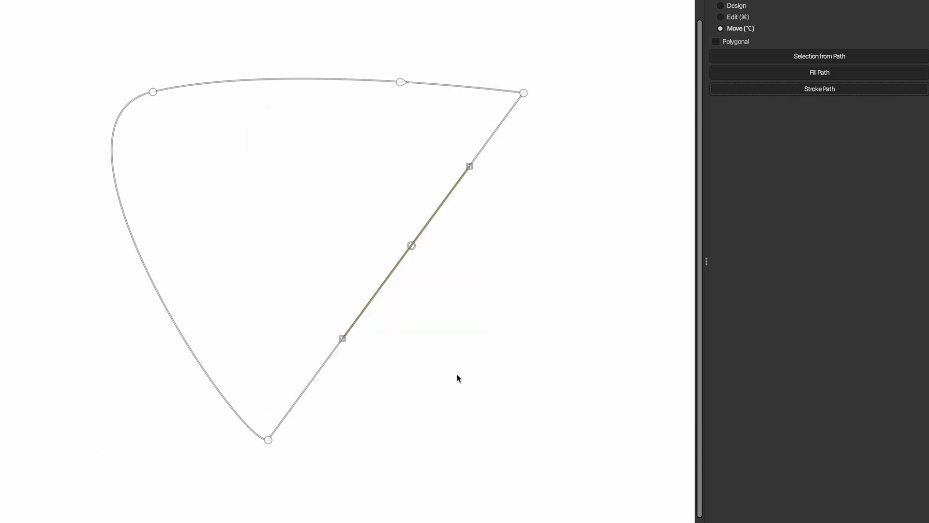
left_click(819, 88)
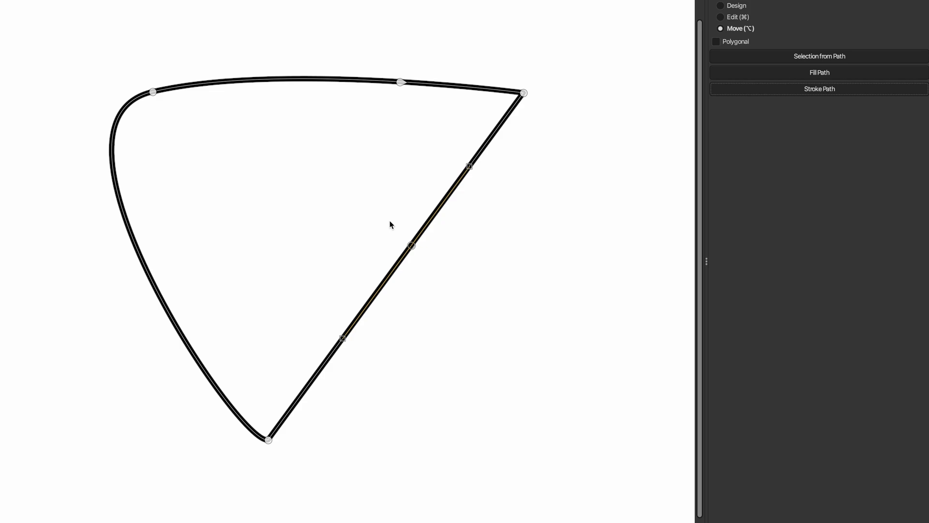
Stroke the path with the Mybrush paint tool.
left_click(818, 89)
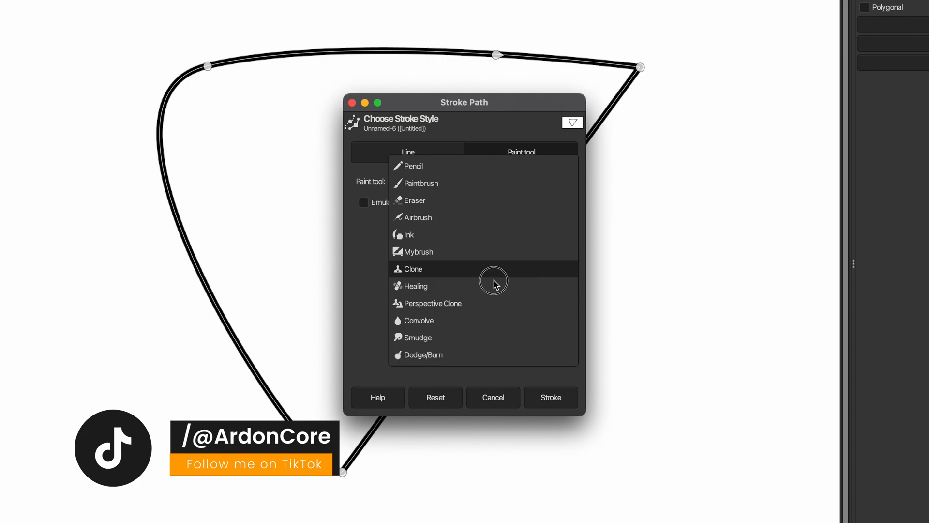
left_click(417, 251)
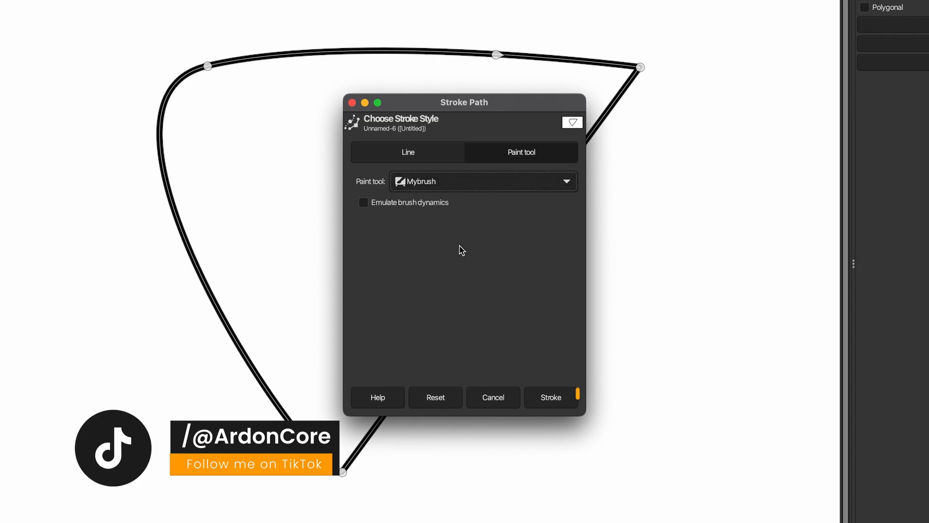
left_click(550, 396)
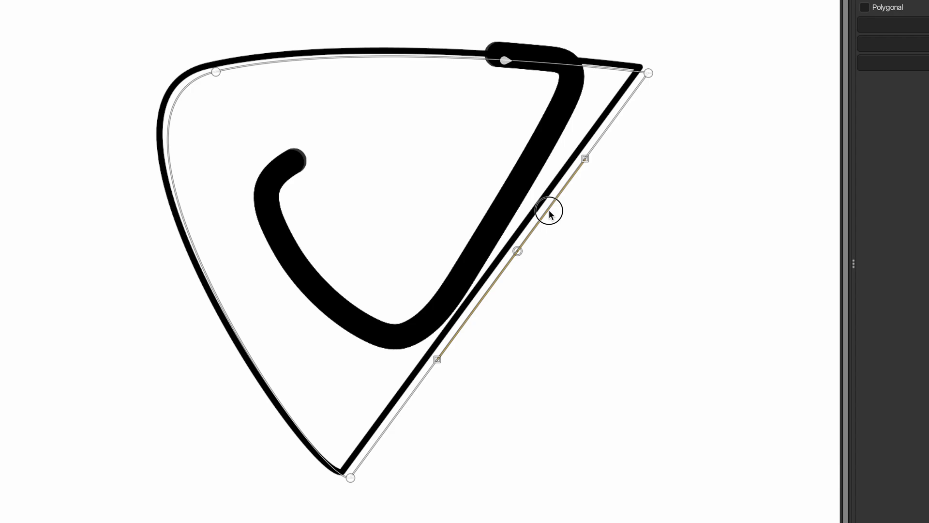
Stroke the path with the Paintbrush using emulated brush dynamics.
left_click(836, 130)
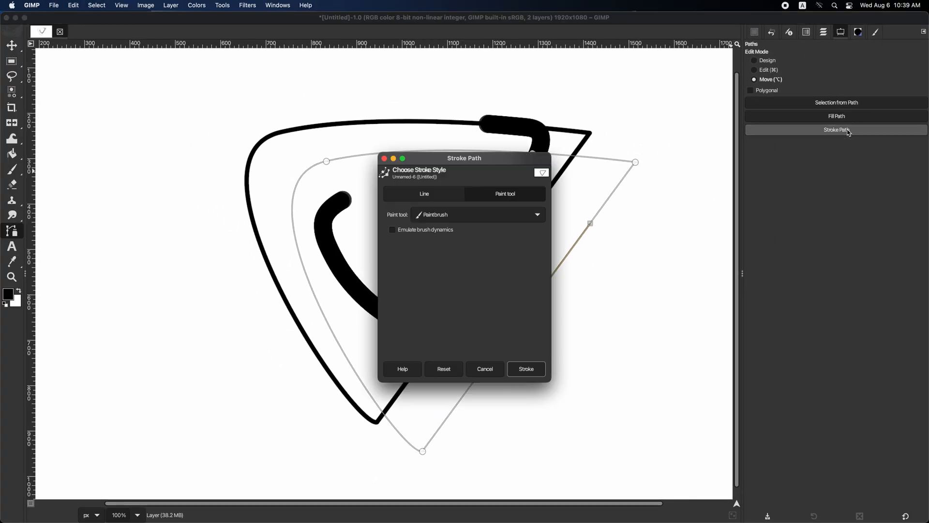
left_click(392, 229)
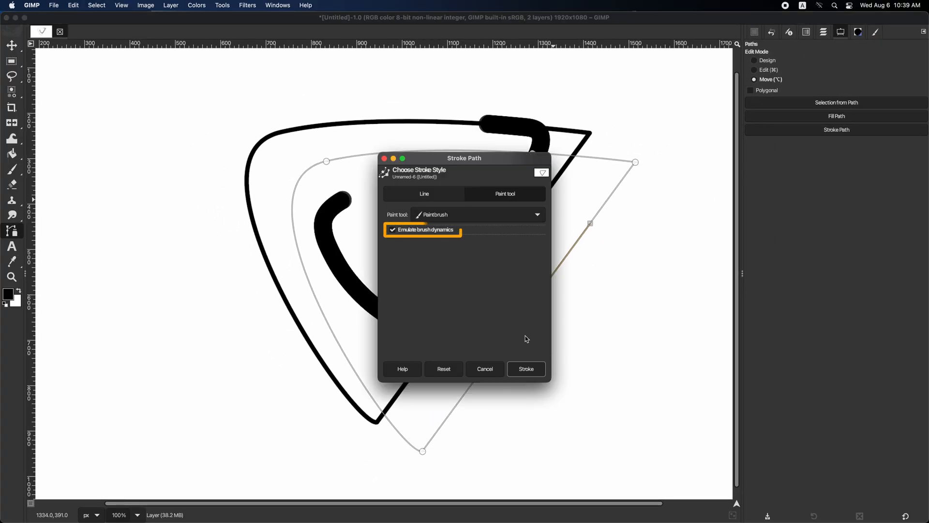
left_click(524, 369)
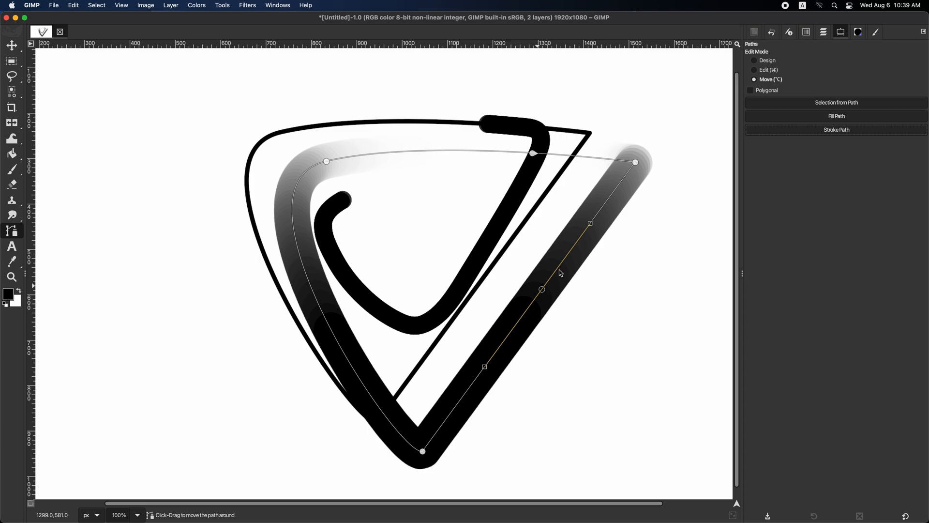